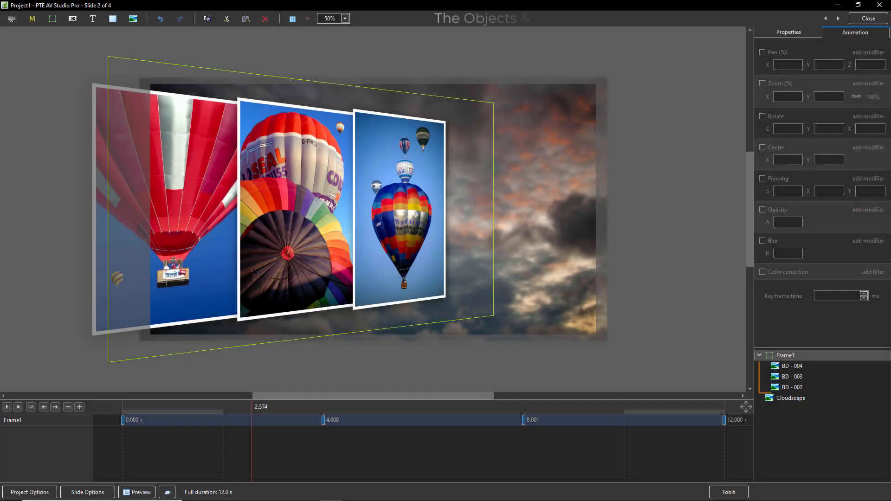
Step: Add an empty Frame1 object above Background Sky and start adding pictures into it
left_click(790, 376)
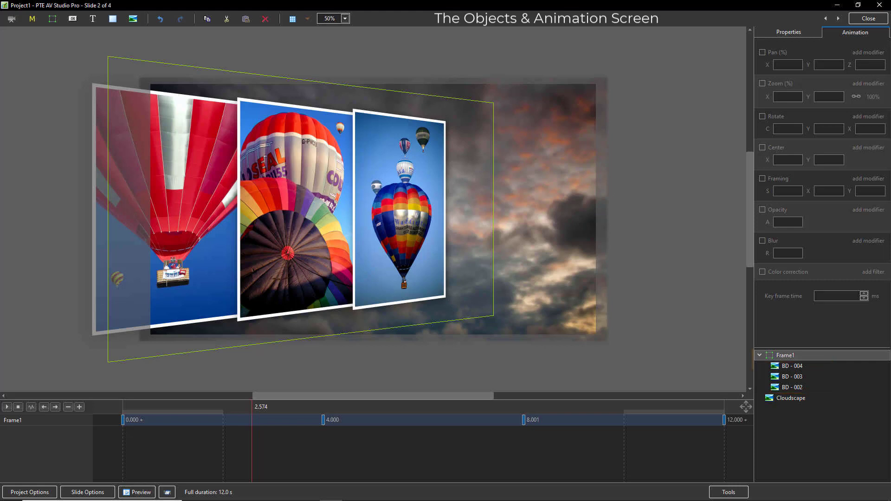
left_click(787, 354)
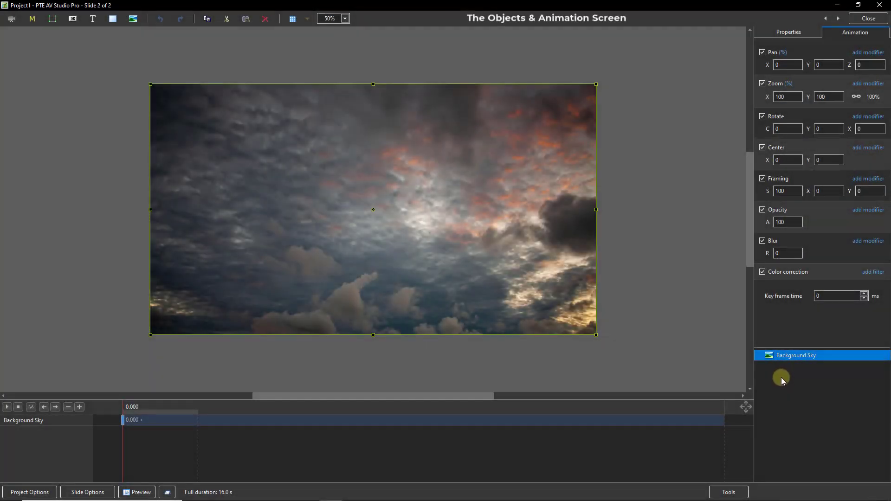
mouse_move(779, 385)
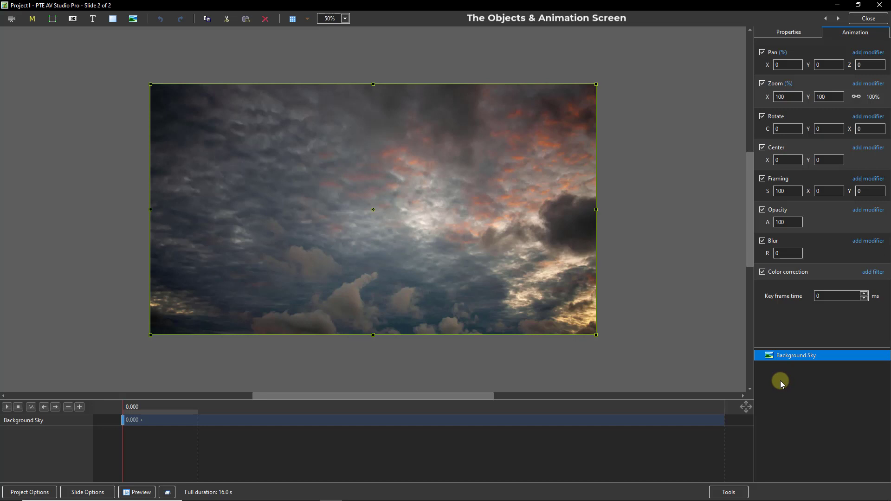
mouse_move(822, 409)
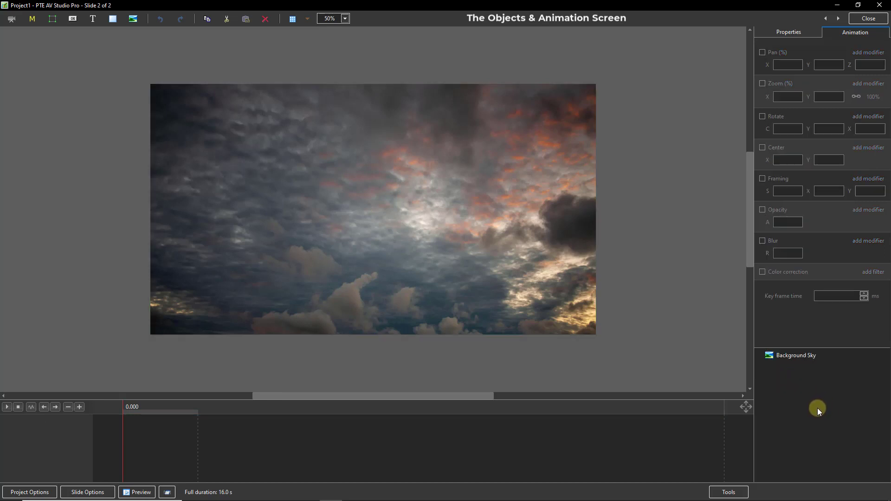
right_click(819, 411)
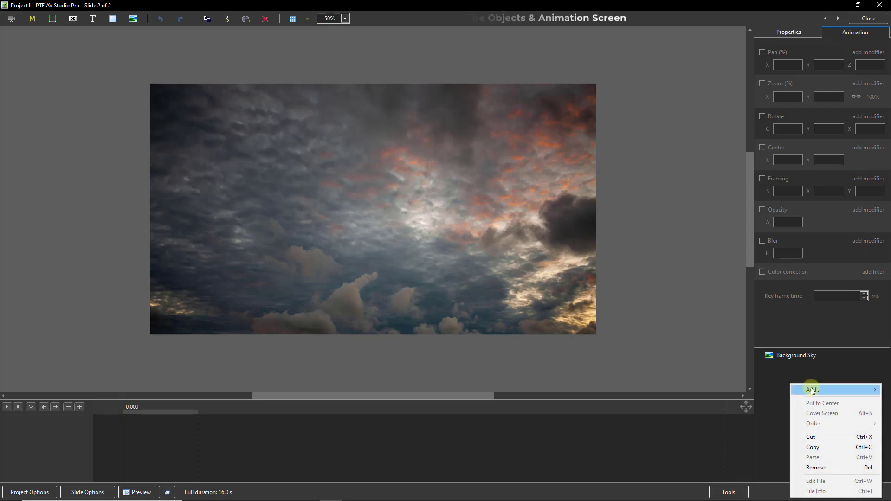
mouse_move(814, 390)
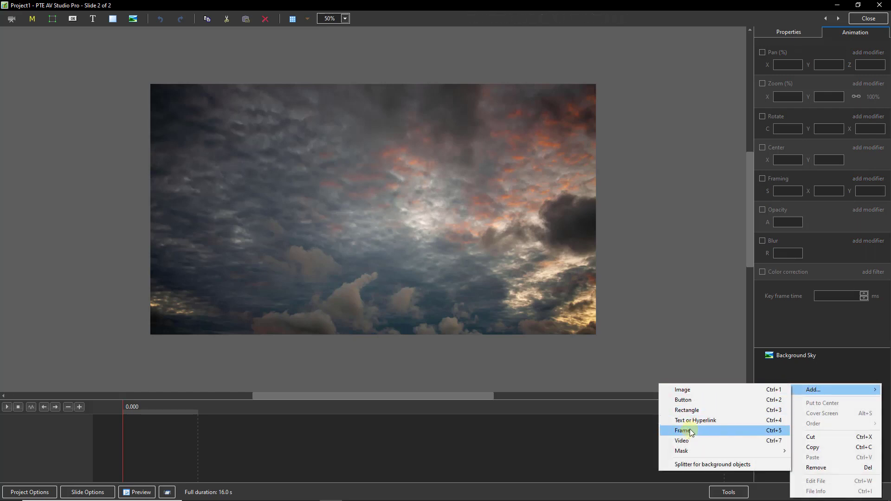
left_click(683, 430)
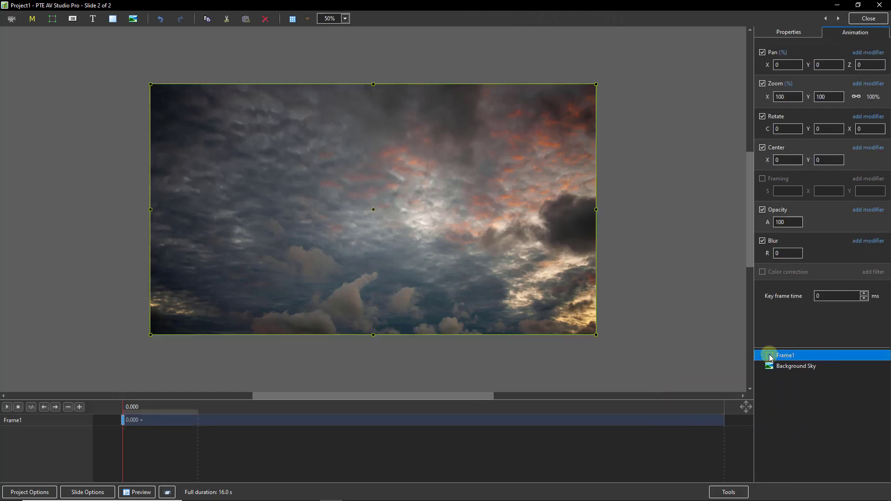
right_click(785, 355)
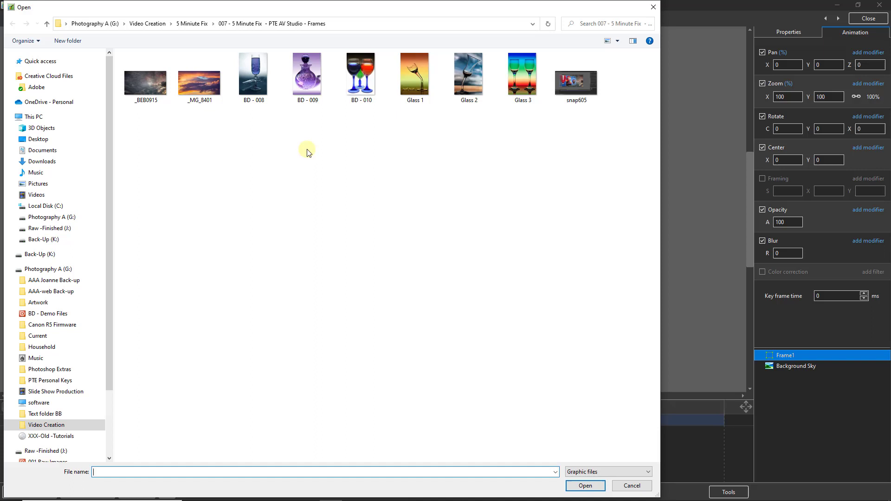
Step: Load Glass 1, Glass 2 and Glass 3 into Frame1 from the Open dialog
left_click(414, 74)
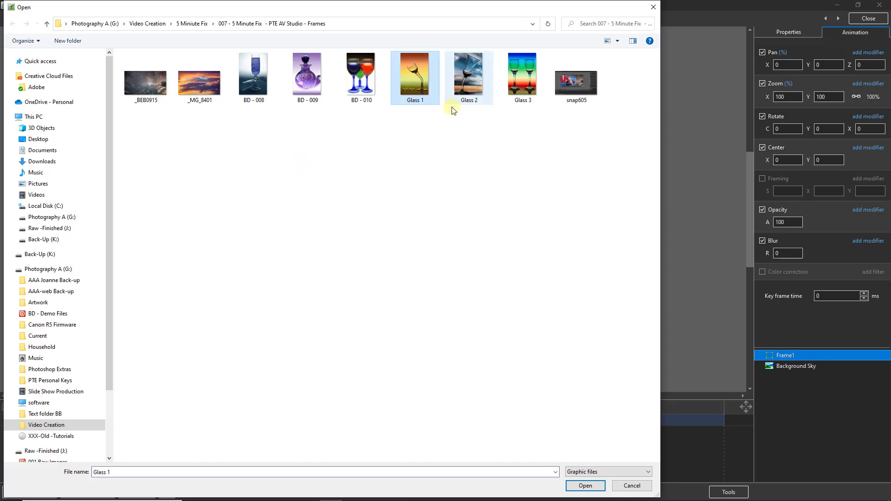
left_click(522, 78)
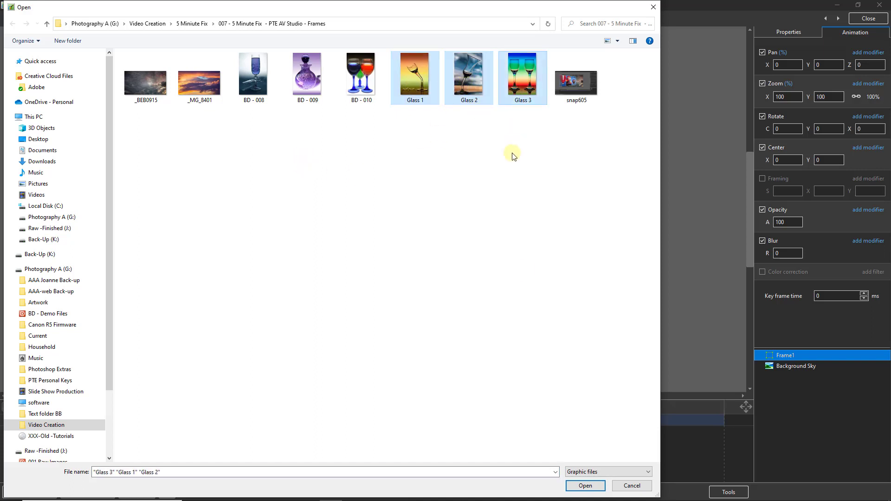
left_click(583, 486)
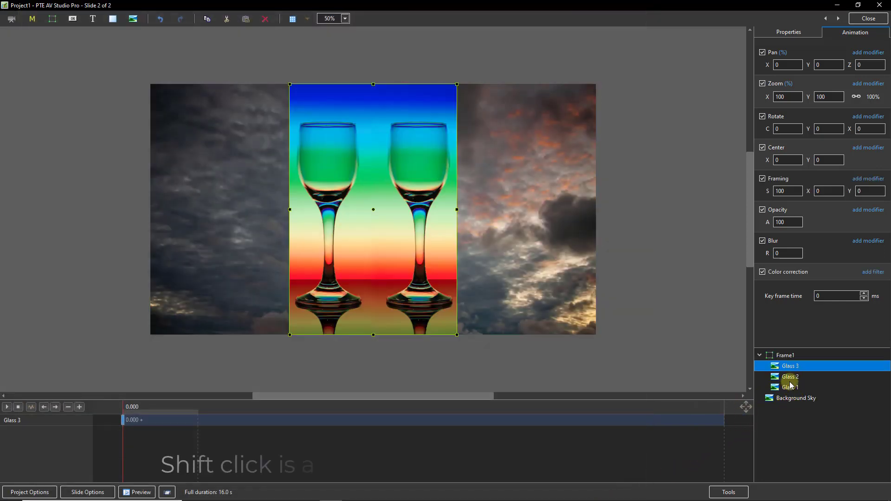
Step: Scale all three glass photos to 80% and give them a white border and drop shadow
left_click(789, 387)
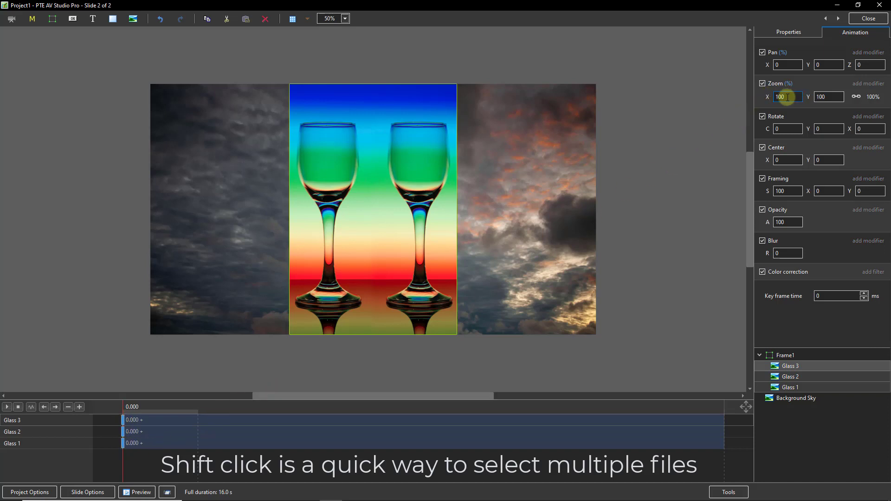
type("80")
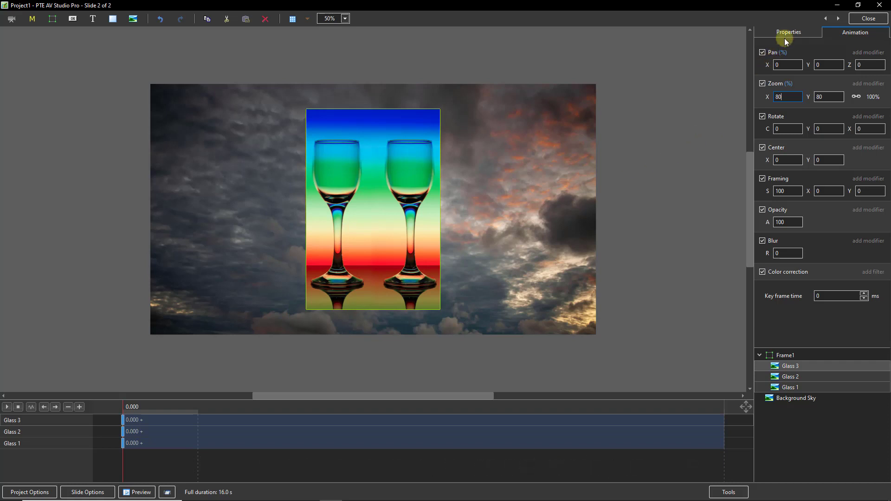
left_click(789, 33)
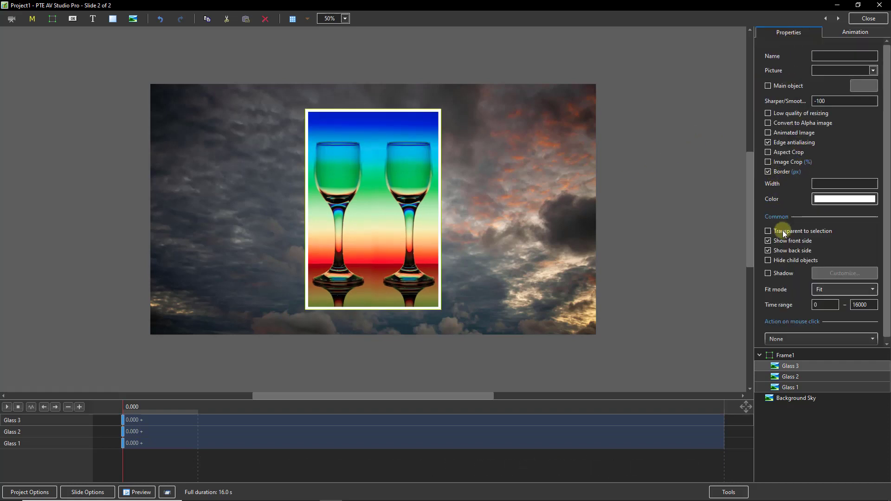
left_click(769, 273)
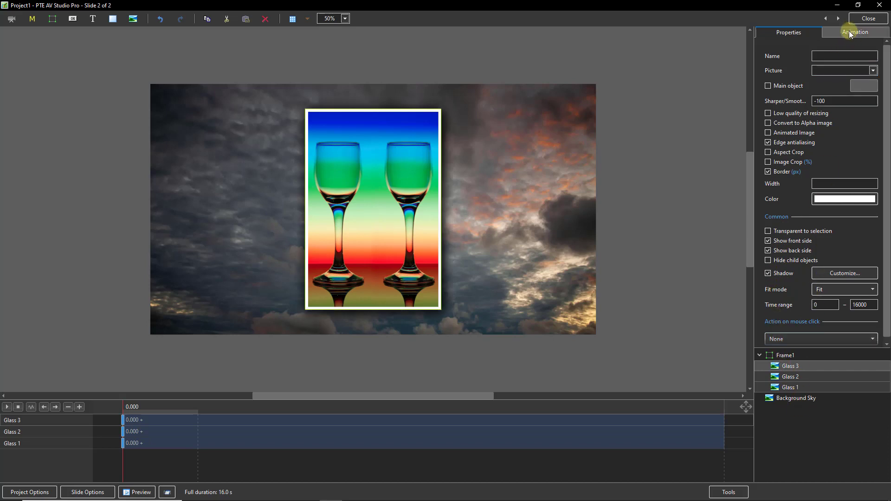
left_click(856, 32)
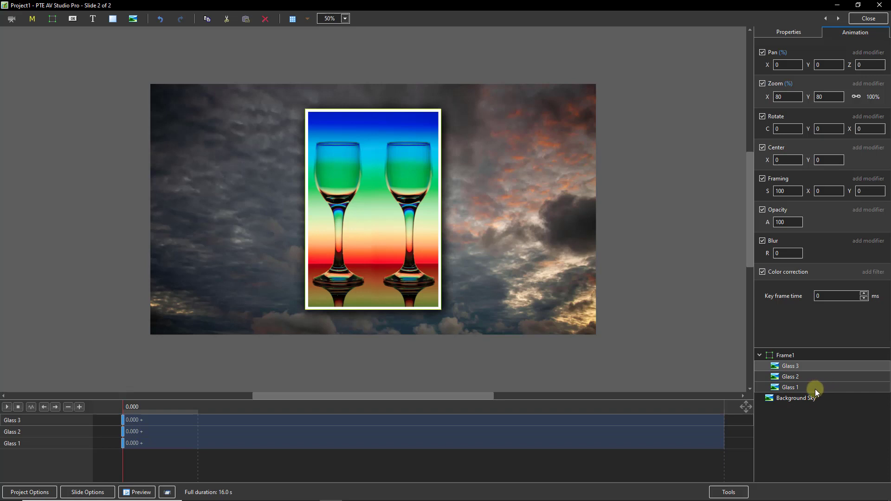
mouse_move(853, 331)
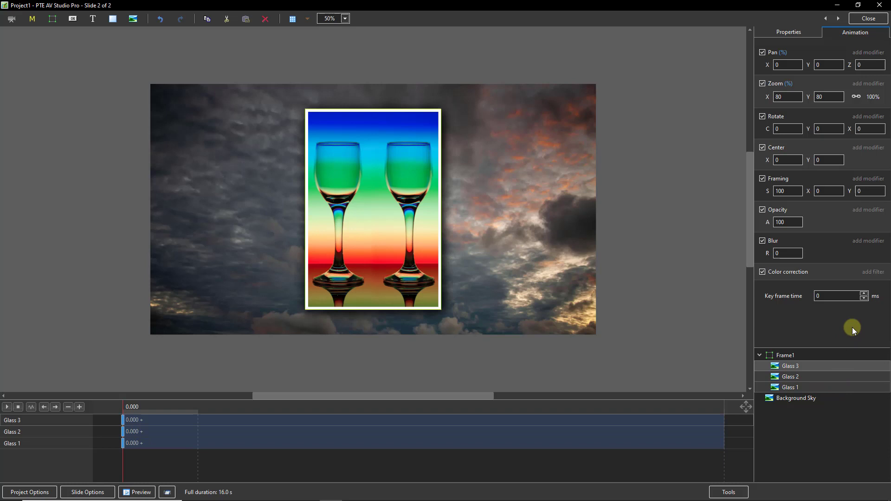
Step: Pan Glass 1 to 65% right at the 5-second keyframe
left_click(838, 295)
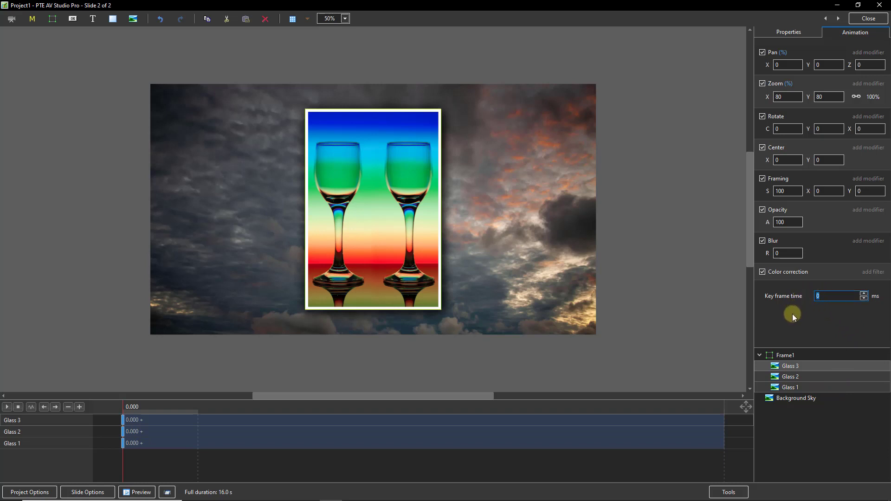
left_click(862, 294)
type("5000")
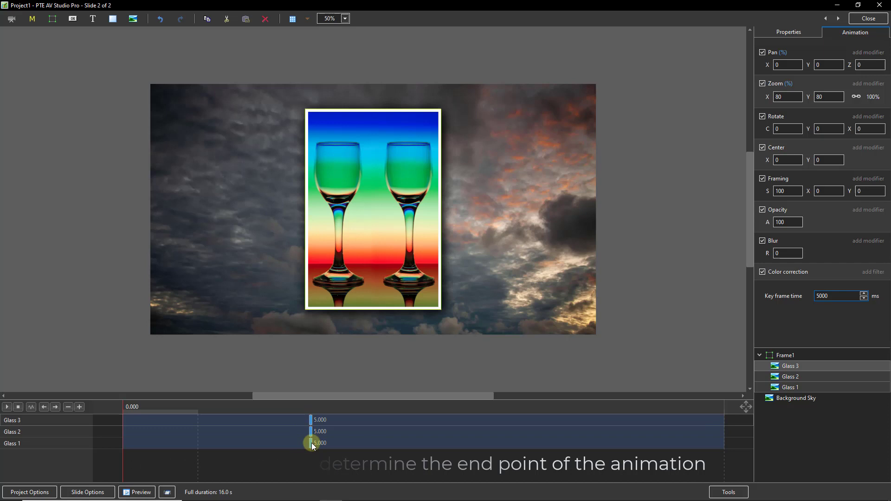
left_click(311, 444)
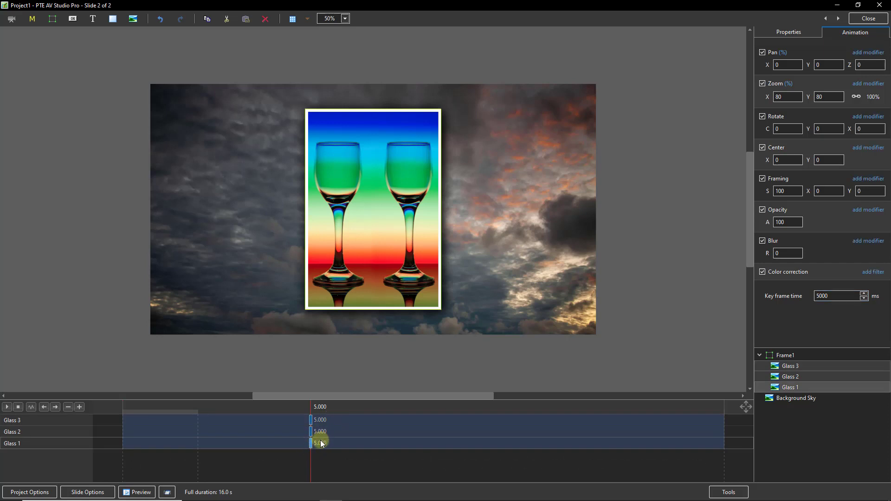
mouse_move(350, 433)
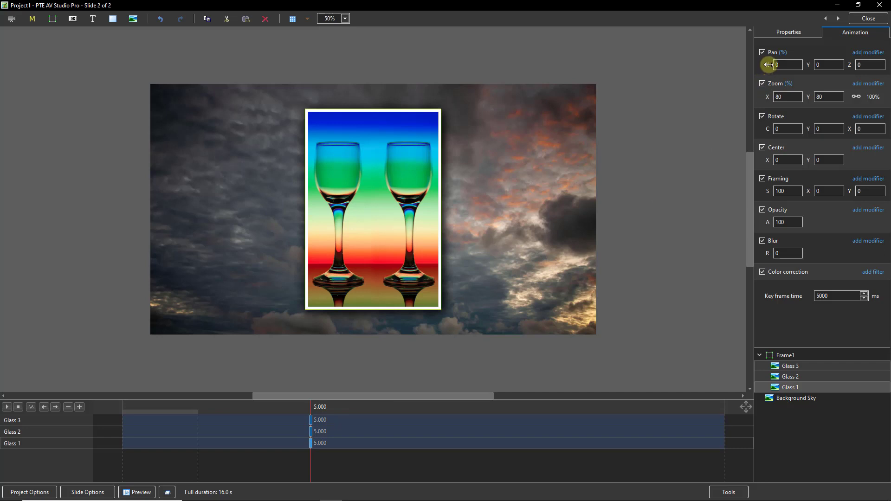
left_click_drag(786, 64, 807, 64)
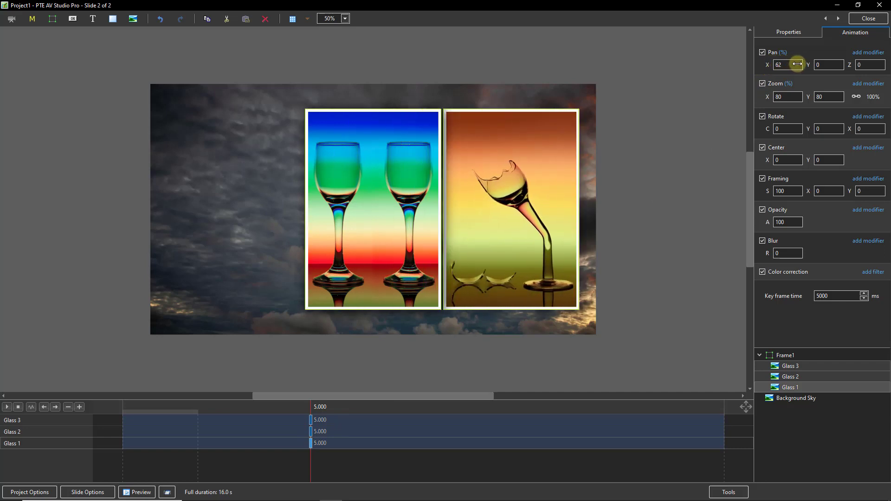
left_click(788, 64)
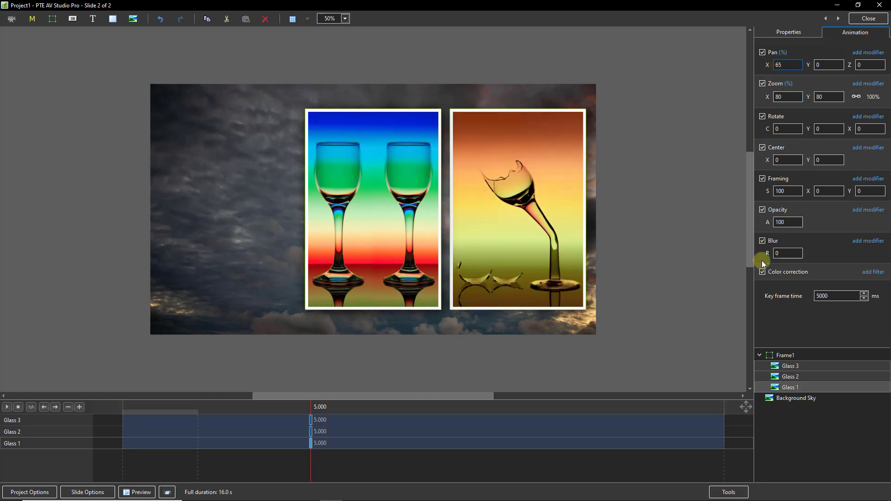
Step: Check which photo sits on top and pan Glass 2 to -65% left
left_click(790, 376)
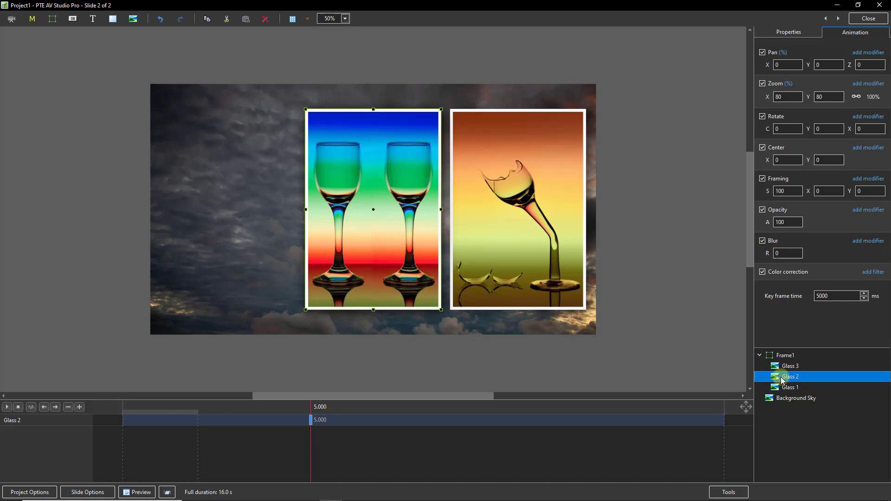
left_click(789, 366)
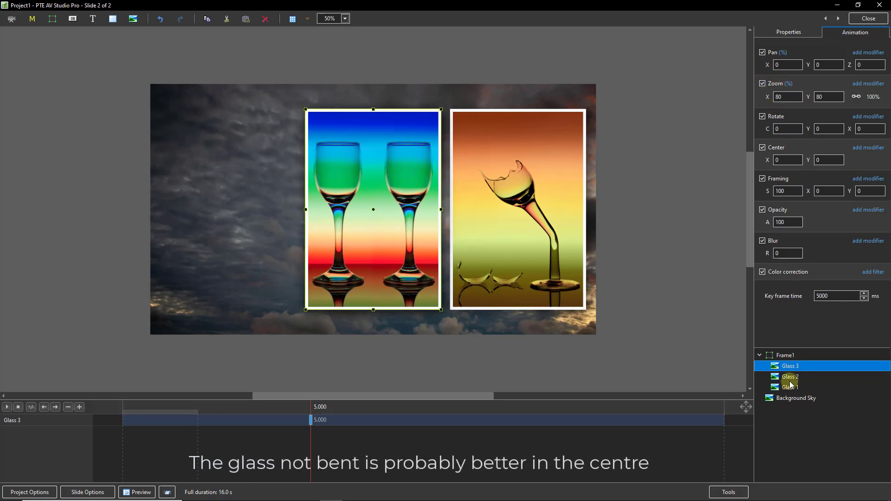
left_click(790, 377)
type("-65")
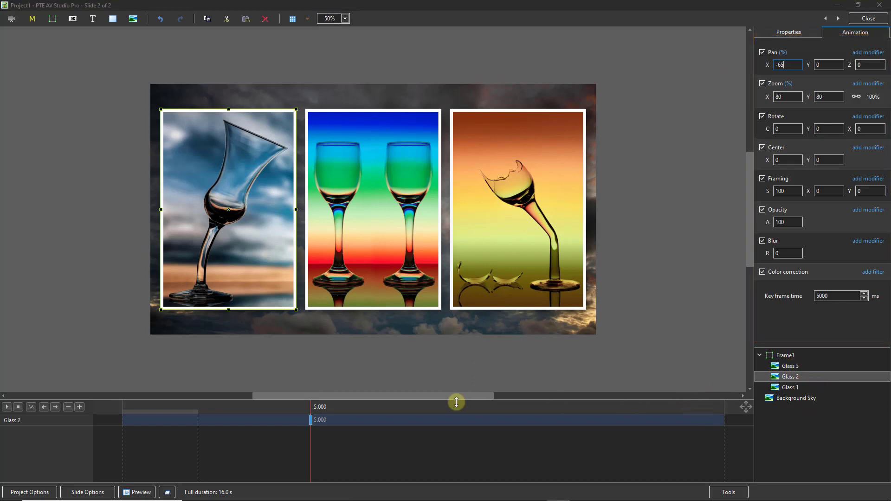
Step: Add a 0-second keyframe to the glass layers alongside the 5-second one, with slow-down easing
left_click_drag(457, 402, 307, 420)
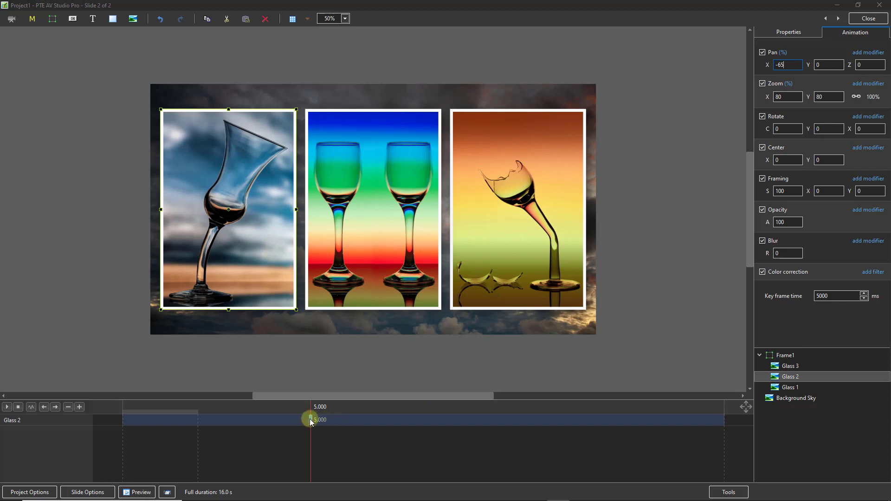
right_click(305, 419)
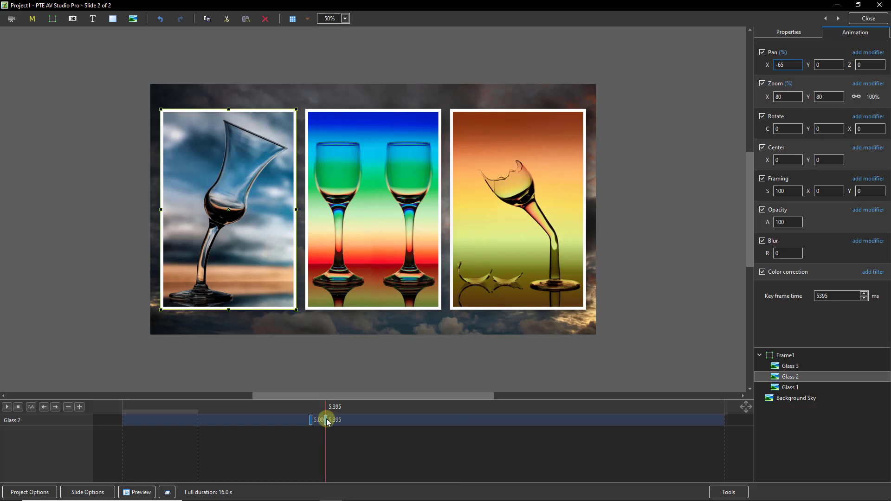
left_click_drag(325, 419, 135, 419)
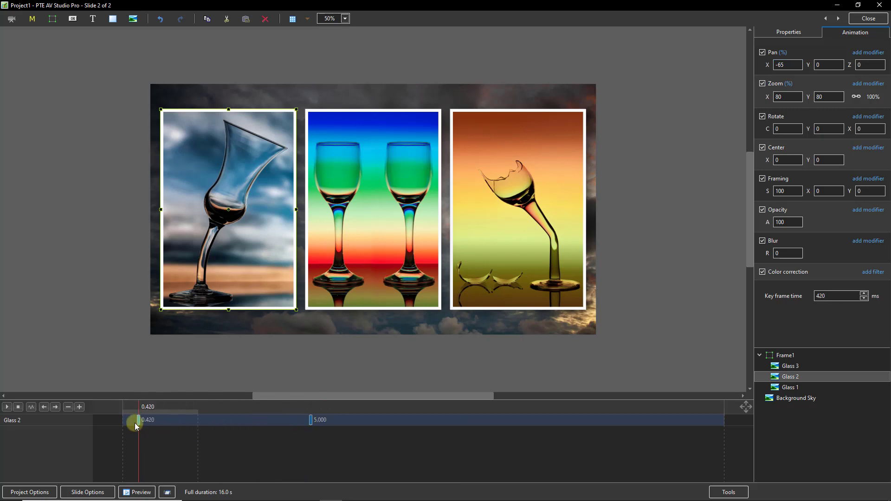
left_click_drag(132, 421, 126, 421)
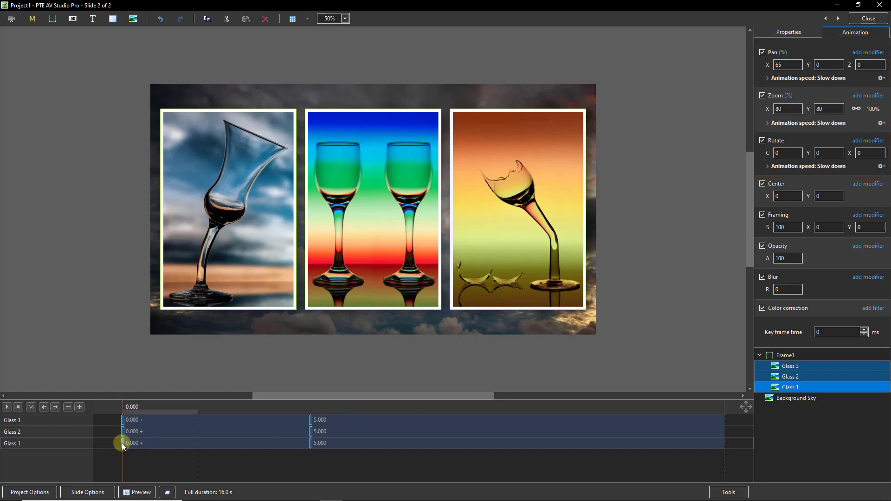
Step: Shrink, tilt and pan Glass 1 and Glass 2 off-slide left at the start keyframe, then play back
left_click(789, 387)
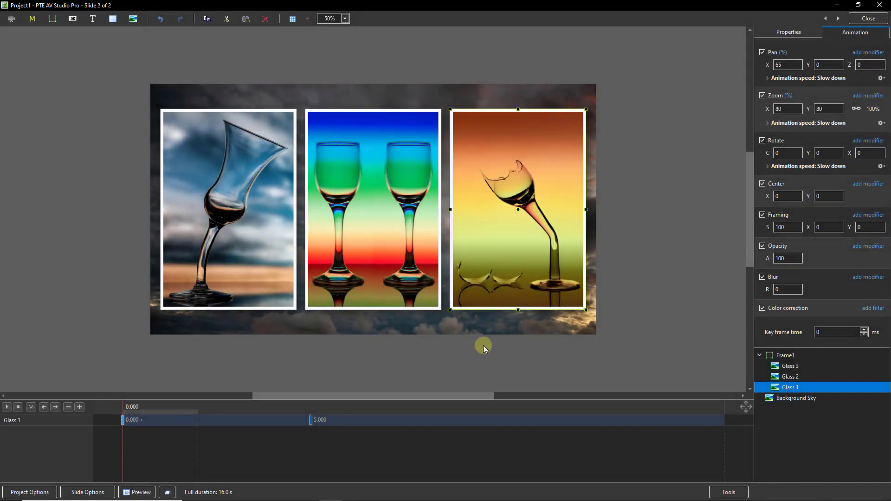
mouse_move(743, 97)
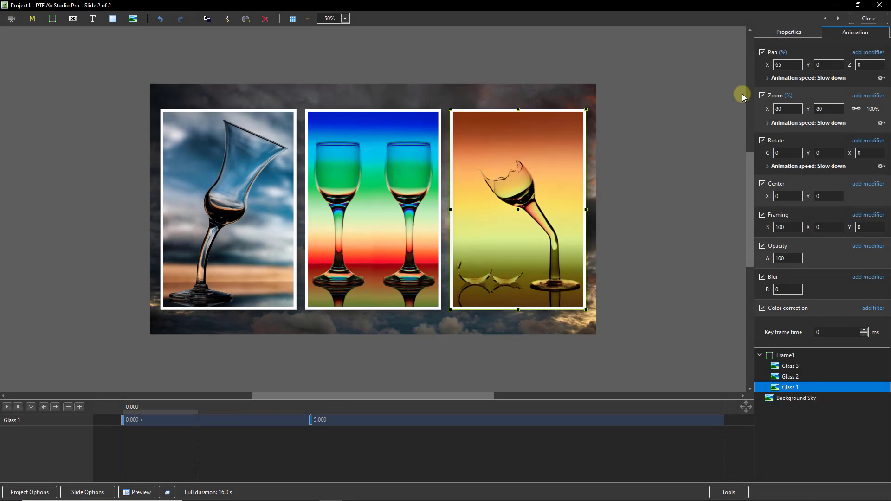
mouse_move(745, 91)
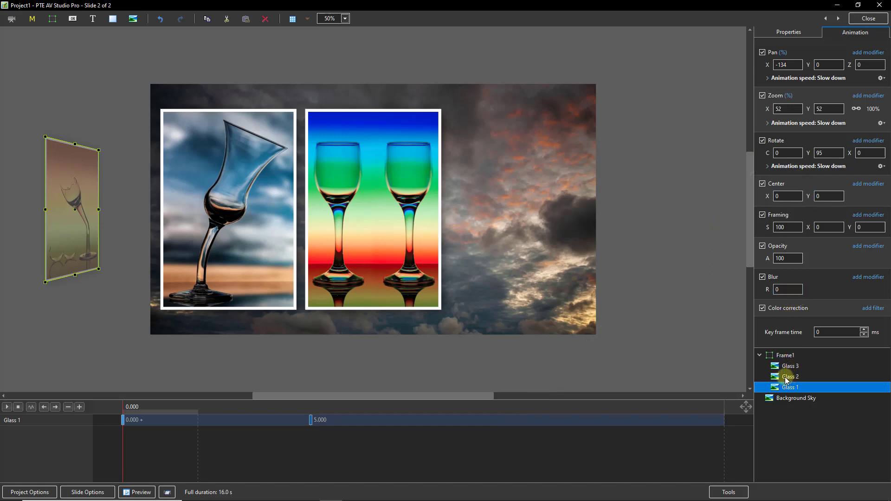
left_click(792, 376)
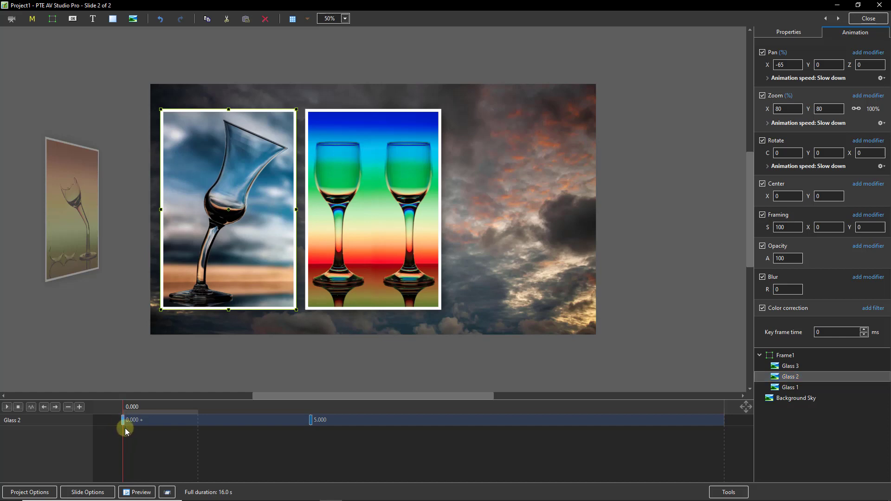
left_click(792, 387)
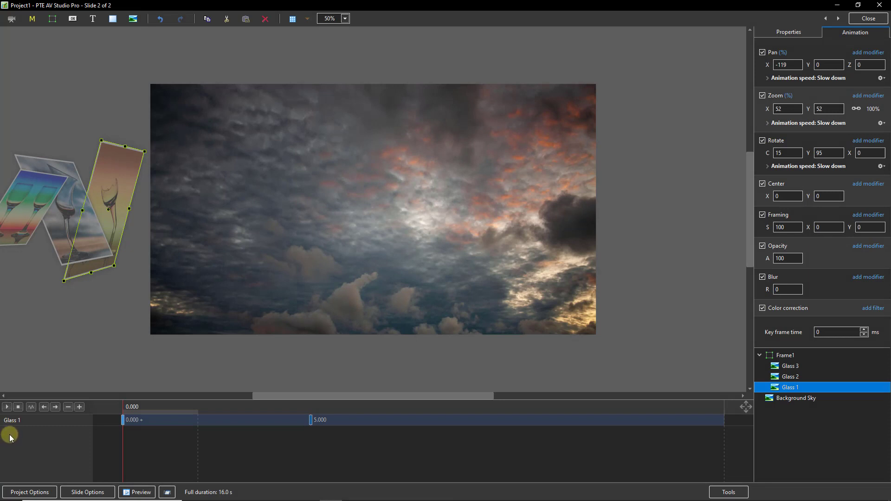
left_click(7, 406)
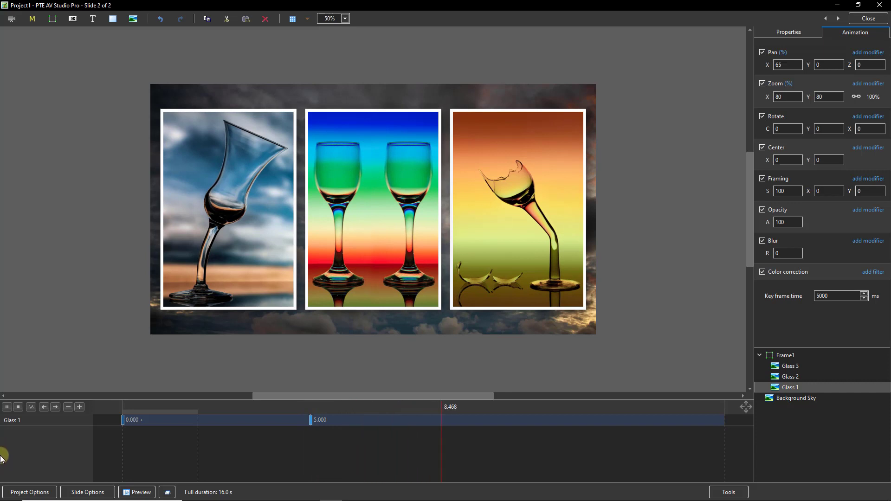
left_click(517, 207)
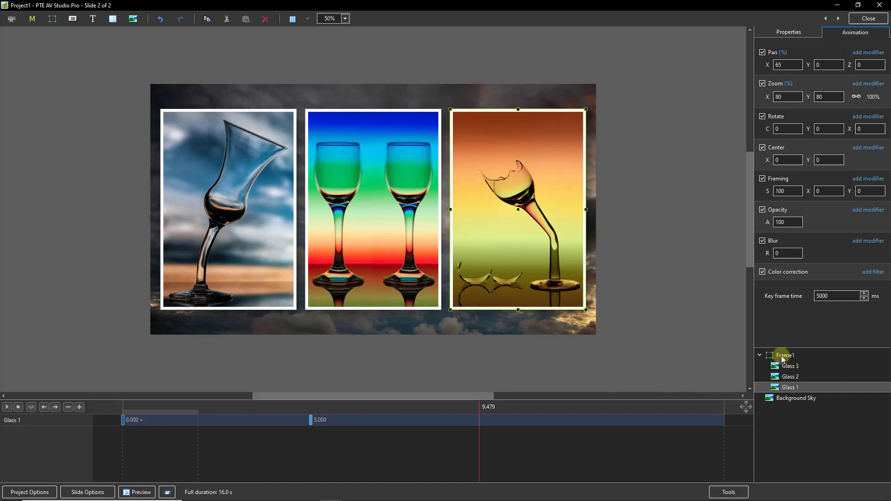
Step: Give Frame1 0- and 5-second keyframes with a 179° Y rotation at the start, and play the fly-in
left_click(785, 355)
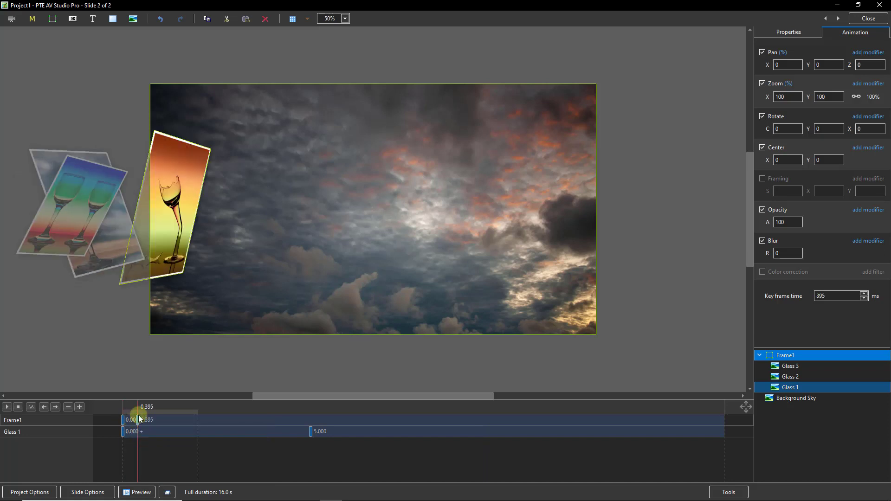
left_click_drag(131, 419, 307, 420)
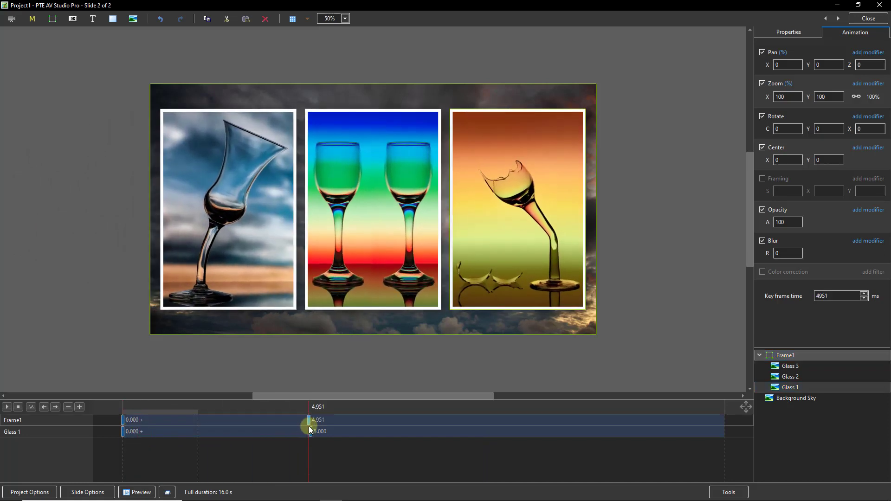
left_click_drag(308, 425, 313, 425)
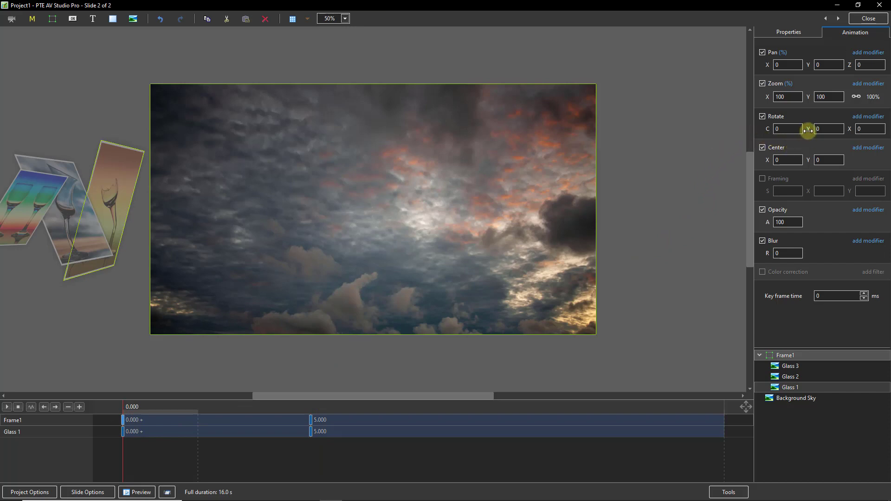
left_click_drag(830, 129, 838, 129)
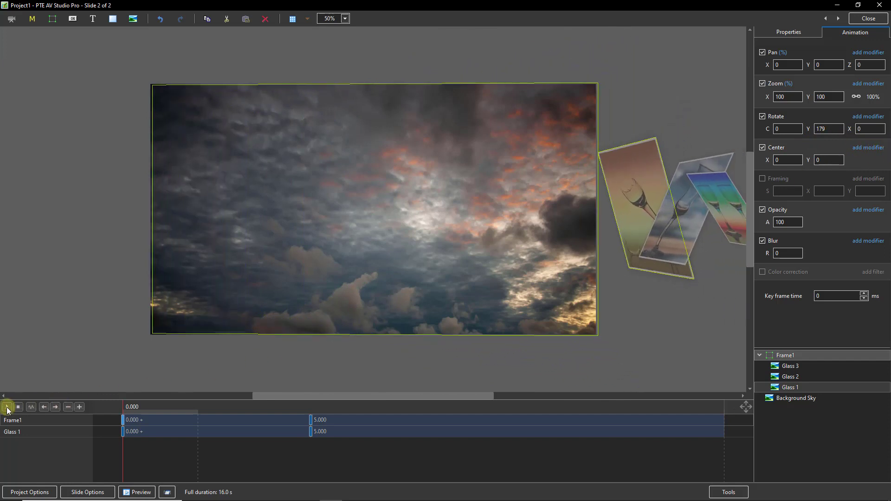
left_click(7, 406)
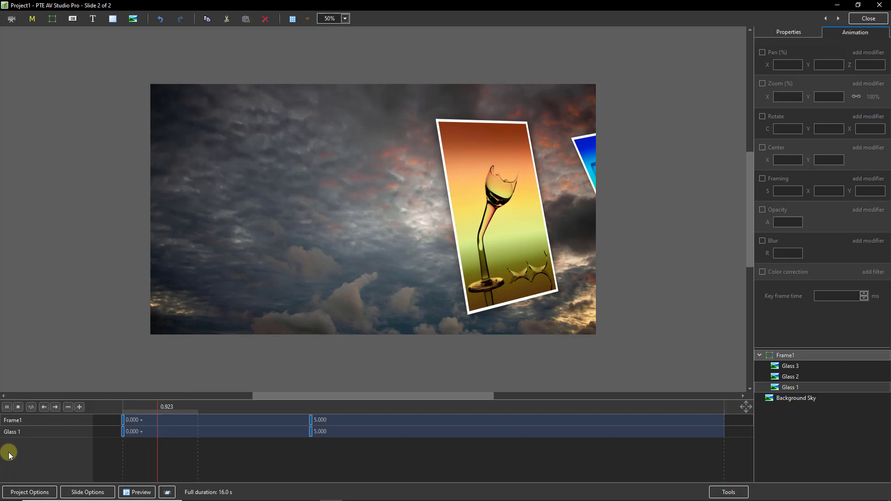